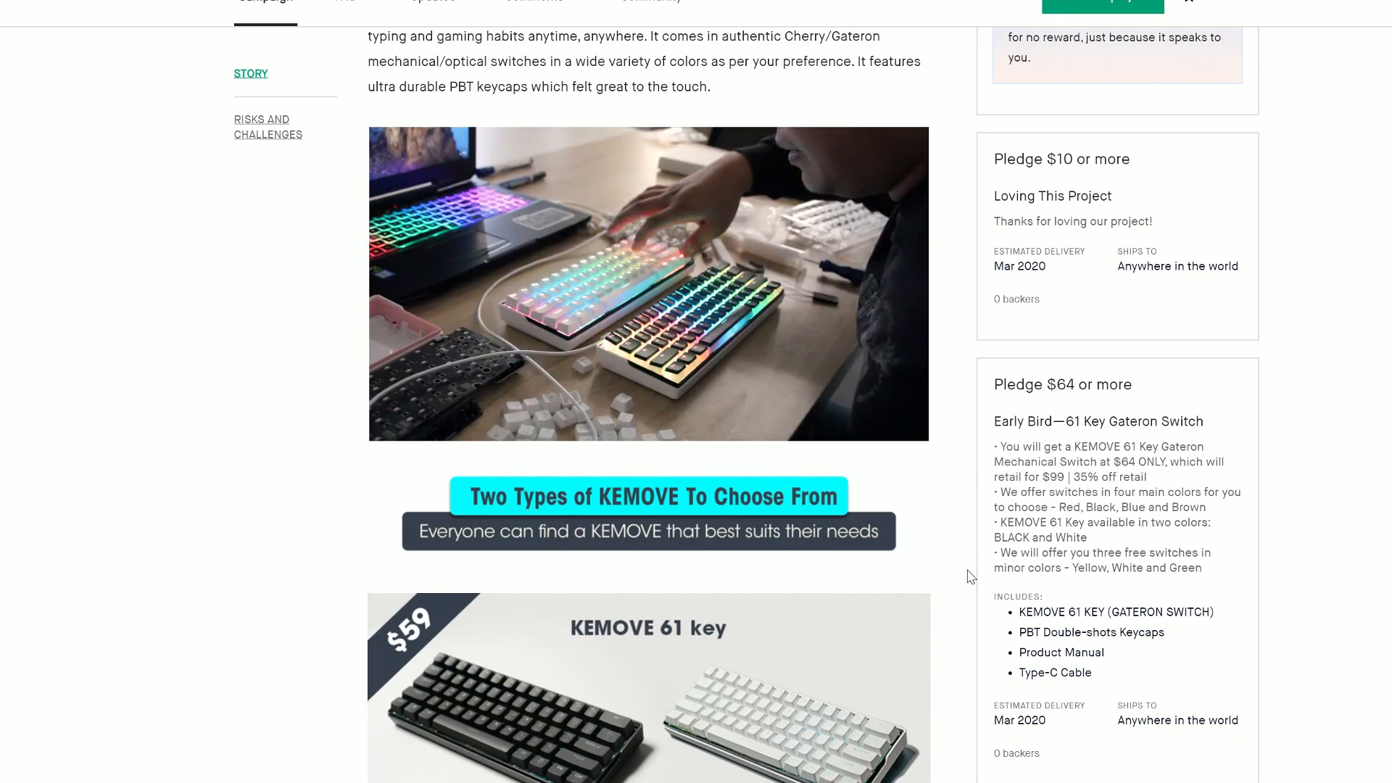
pyautogui.scroll(-3)
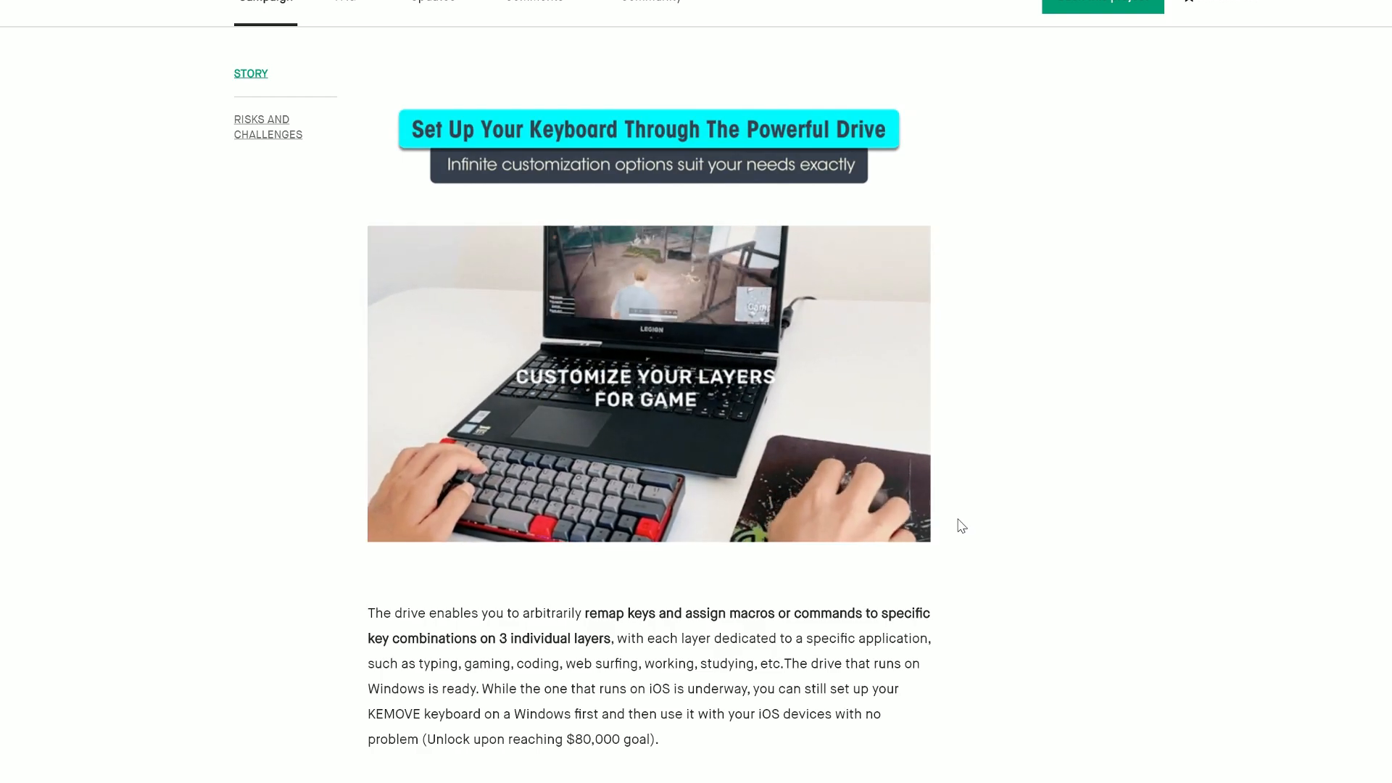
pyautogui.scroll(-3)
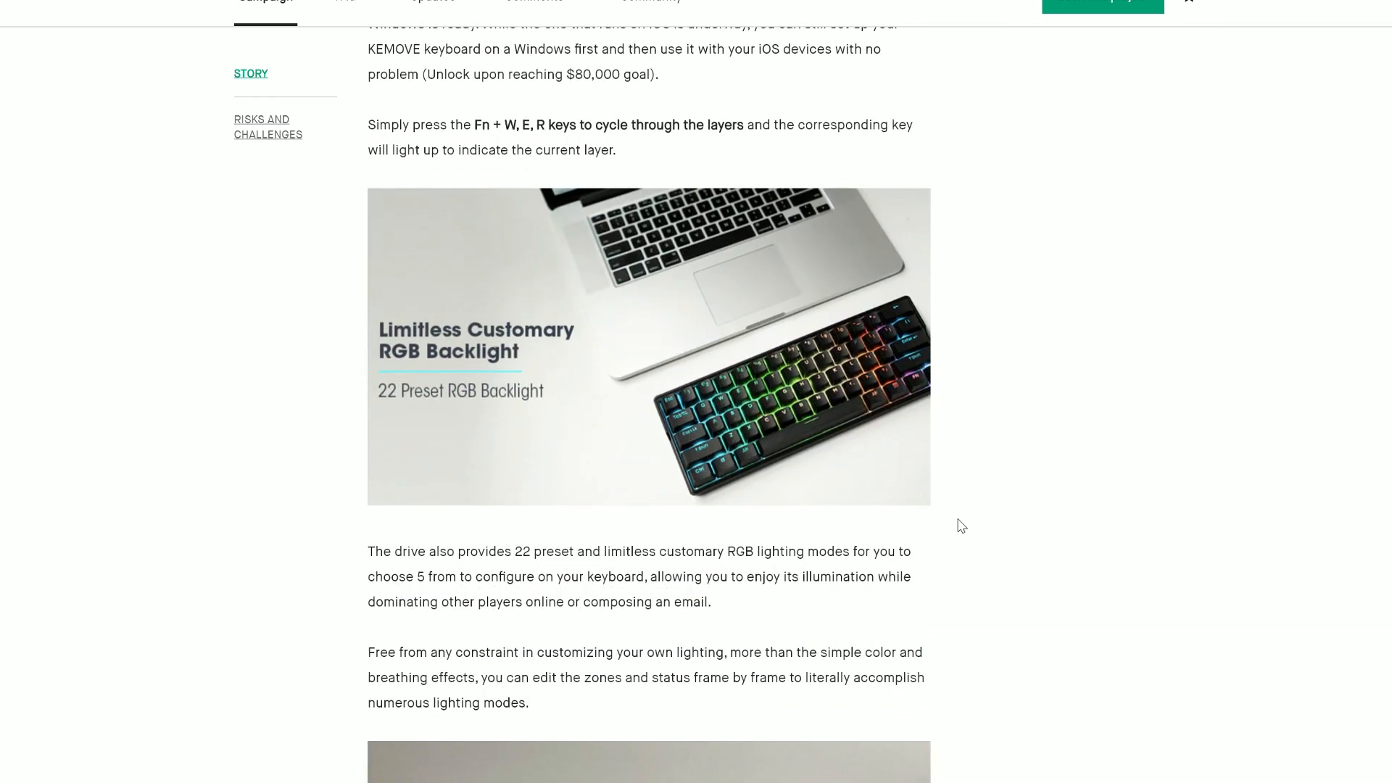
pyautogui.scroll(-3)
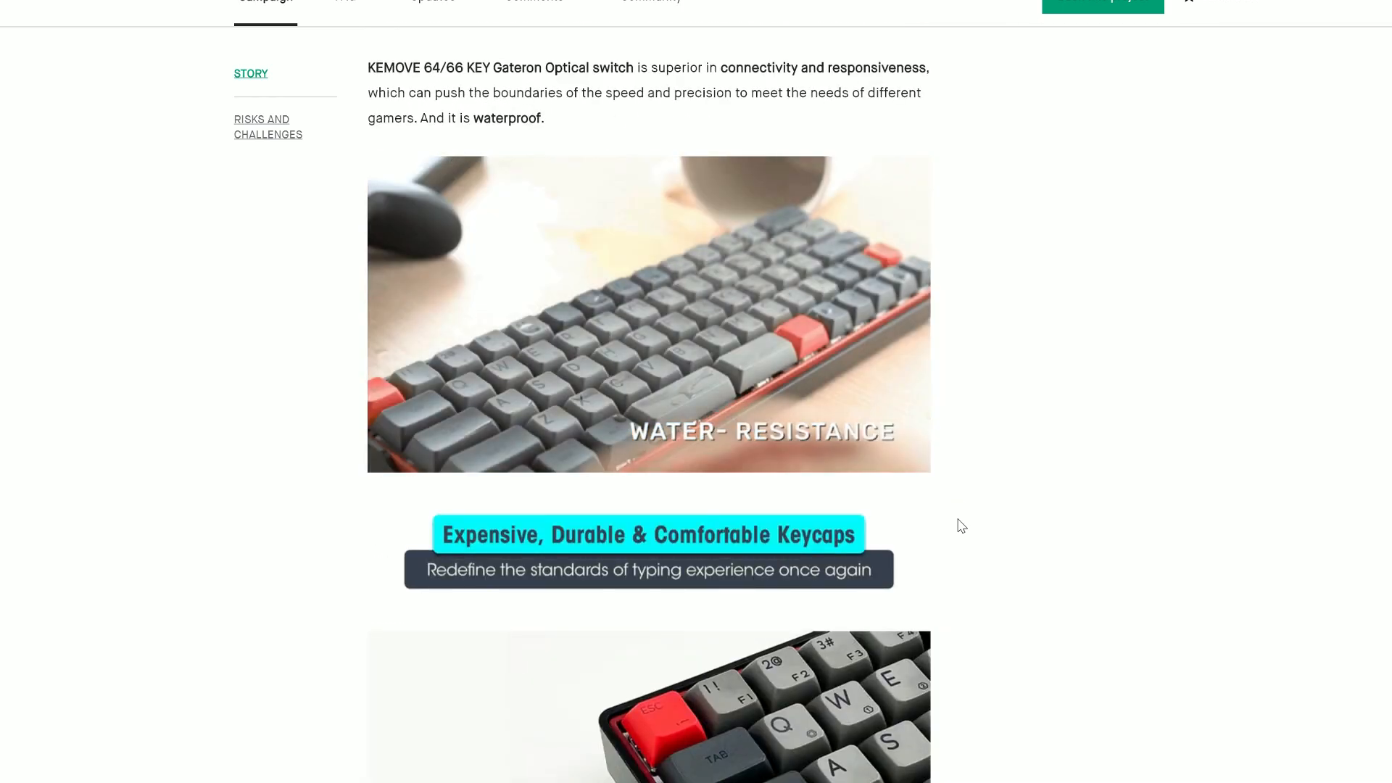